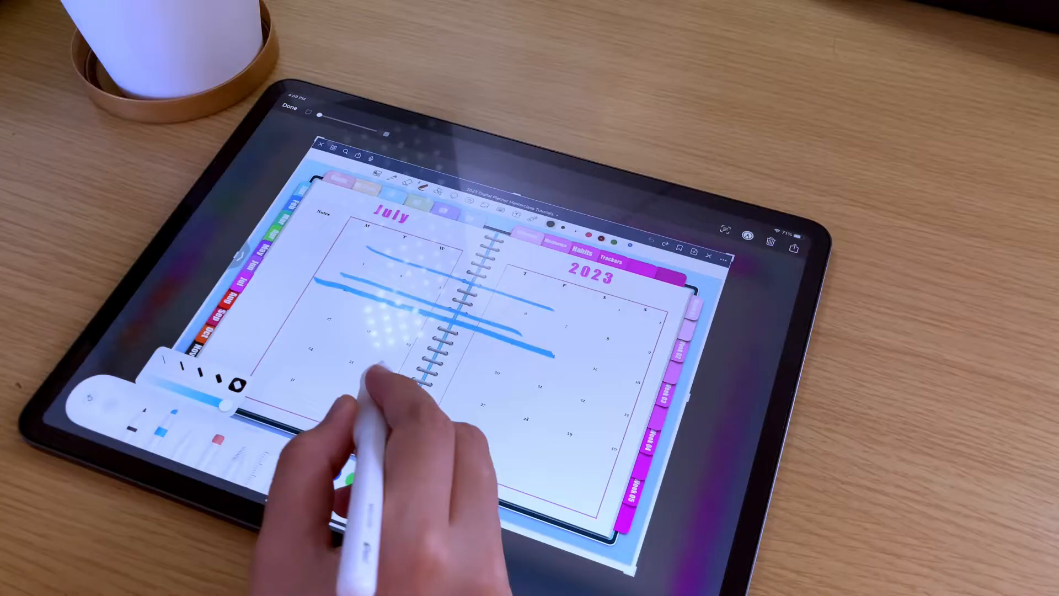
Step: Draw a blue marker stroke across the July calendar in the screenshot
left_click_drag(304, 344, 541, 378)
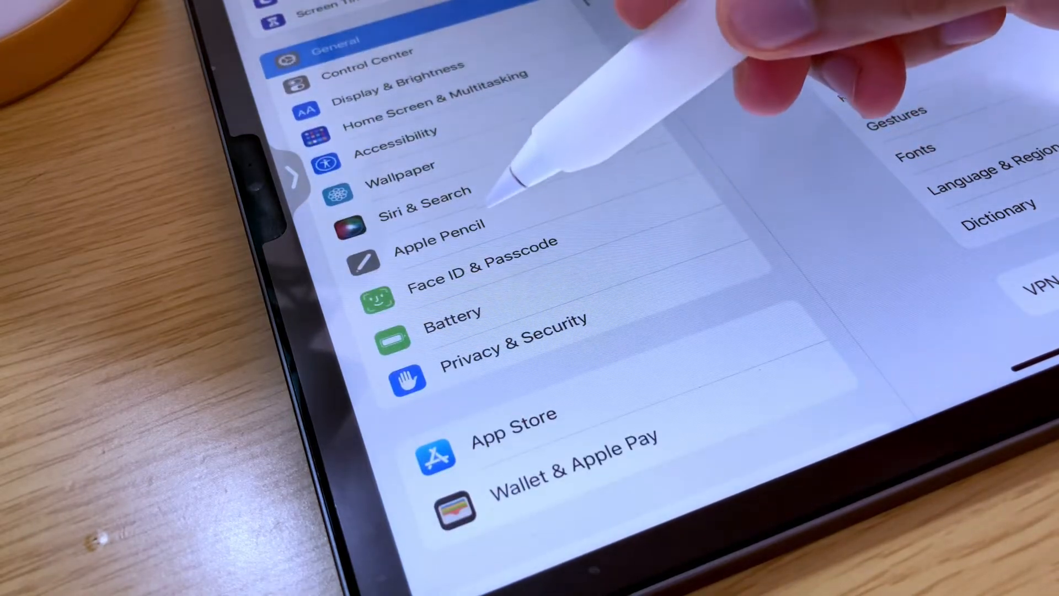
Step: Open Apple Pencil settings and choose the left corner swipe action
left_click(438, 224)
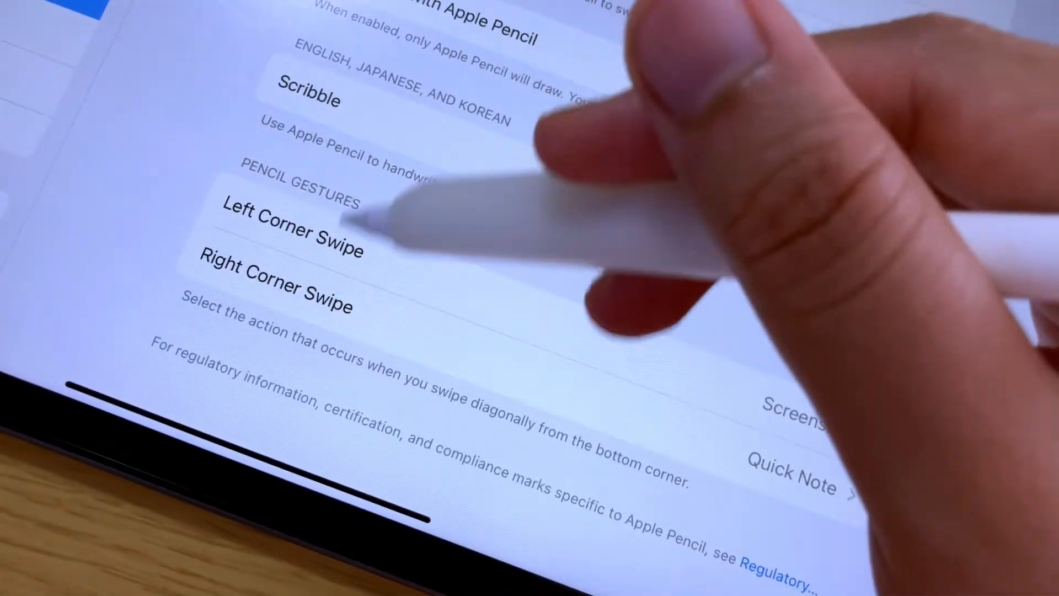
left_click(915, 186)
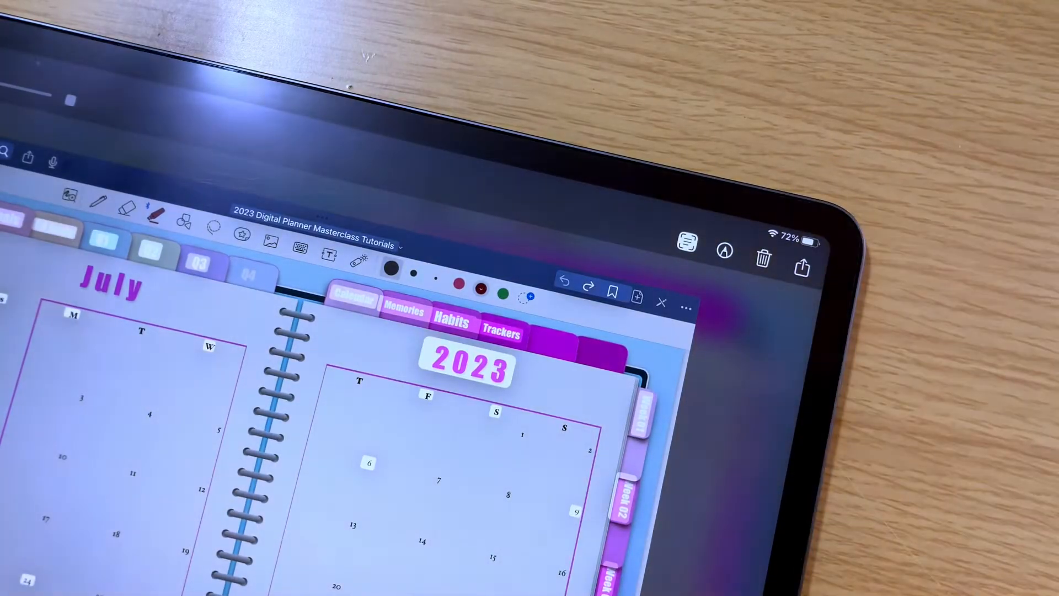
Step: Open the captured July planner screenshot in the markup editor
double_click(466, 365)
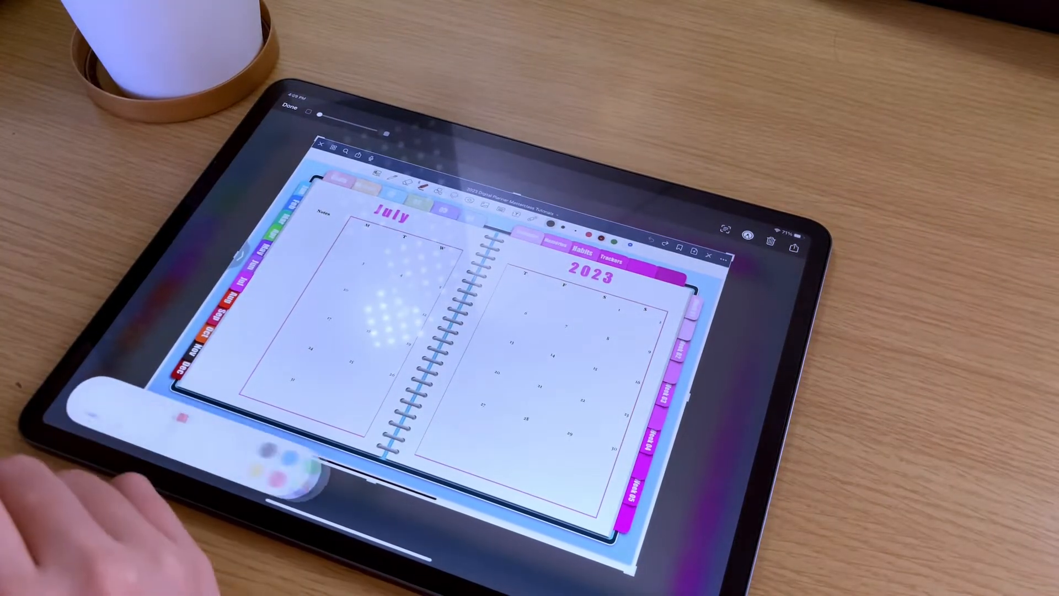
Step: Corner-swipe a new planner screenshot, open it, and show its Share options
left_click_drag(371, 229, 683, 331)
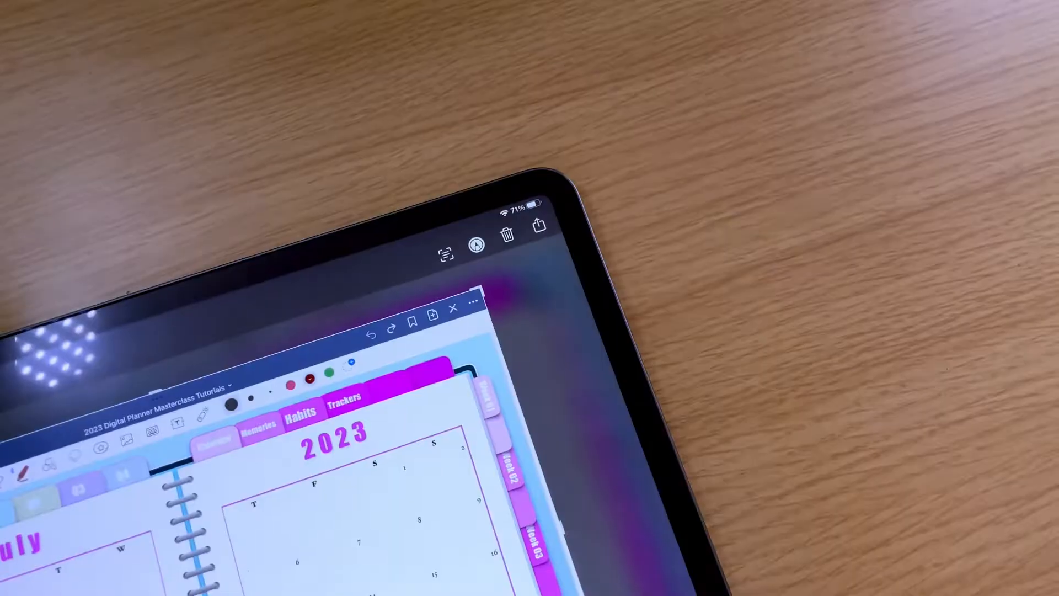
left_click(507, 235)
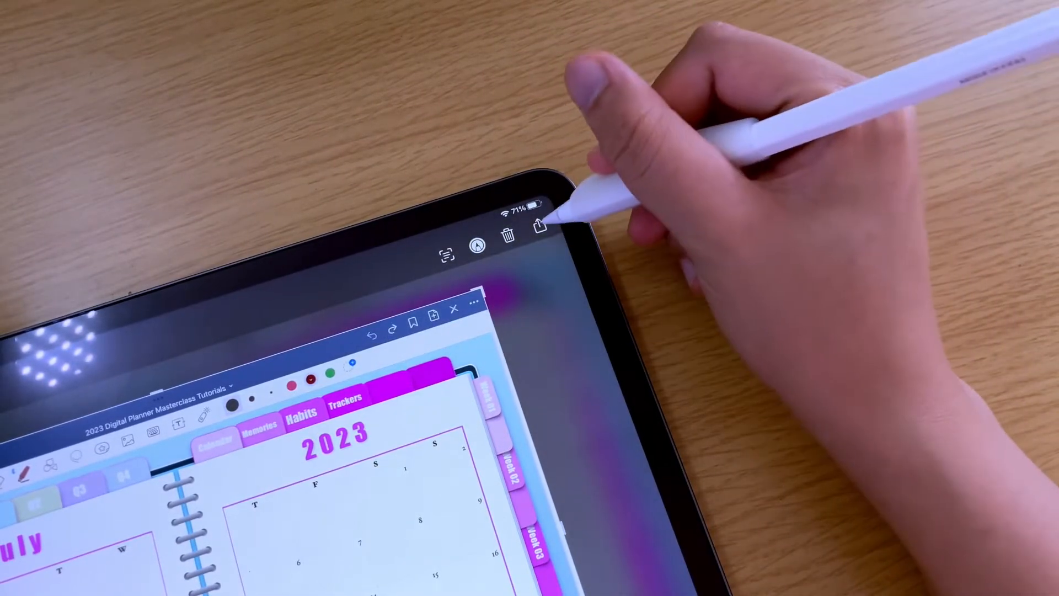
left_click(538, 226)
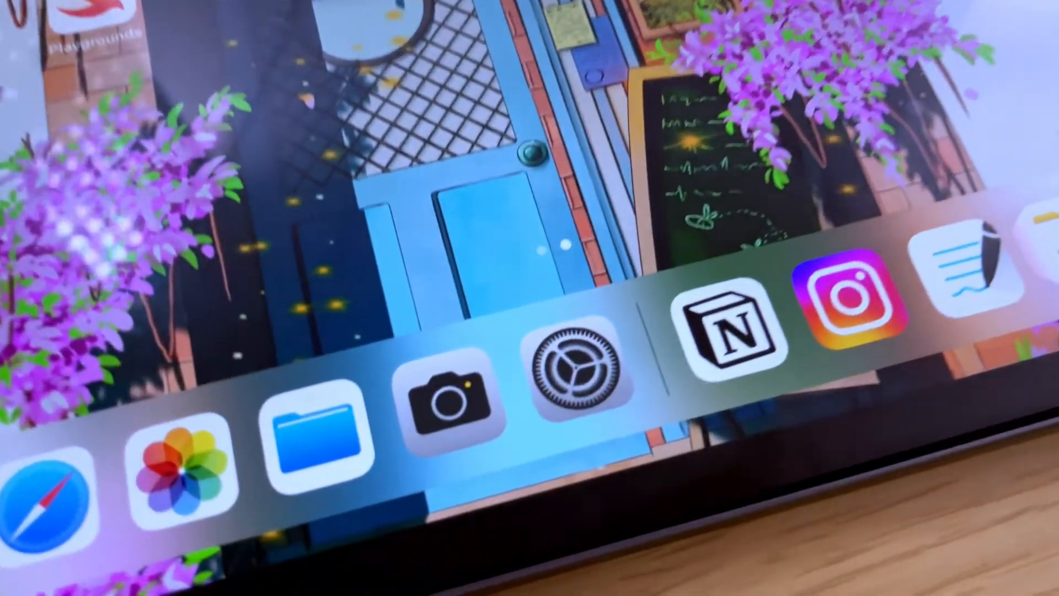
Step: Switch on AssistiveTouch under Settings > Accessibility > Touch
left_click(576, 365)
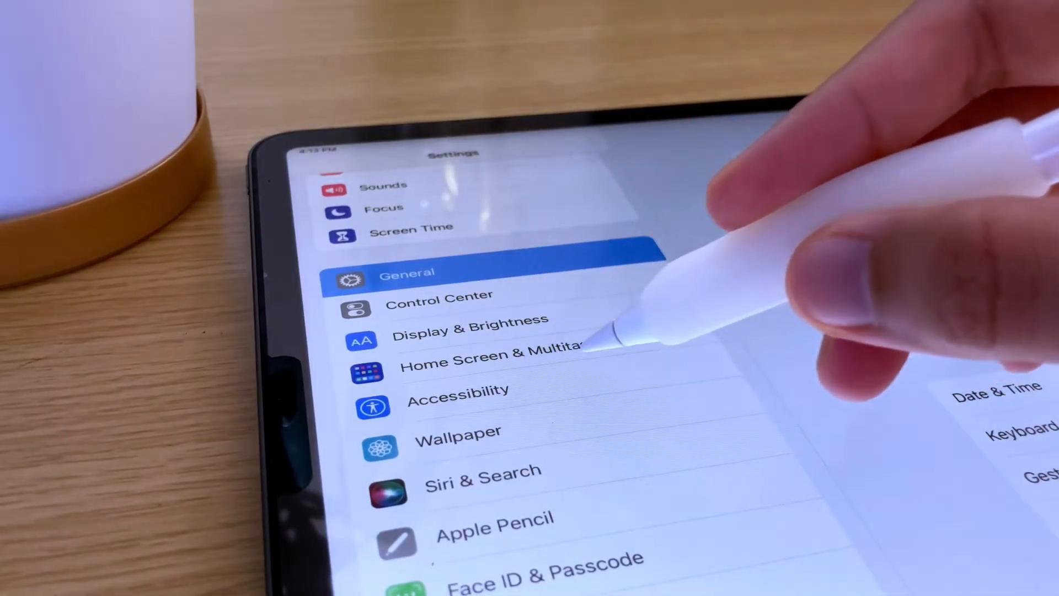
left_click(458, 388)
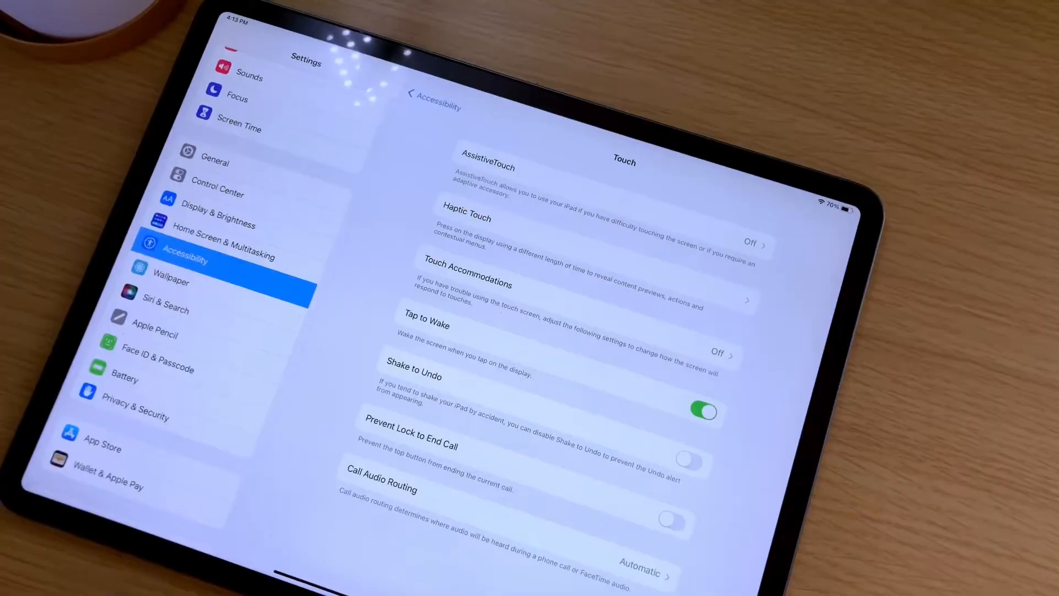
left_click(486, 167)
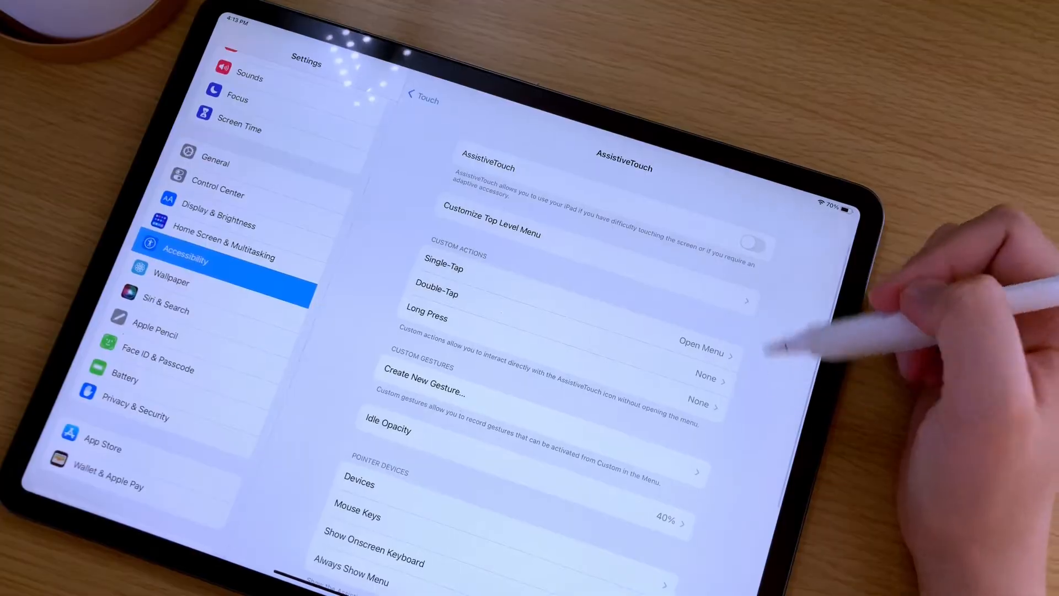
left_click(752, 245)
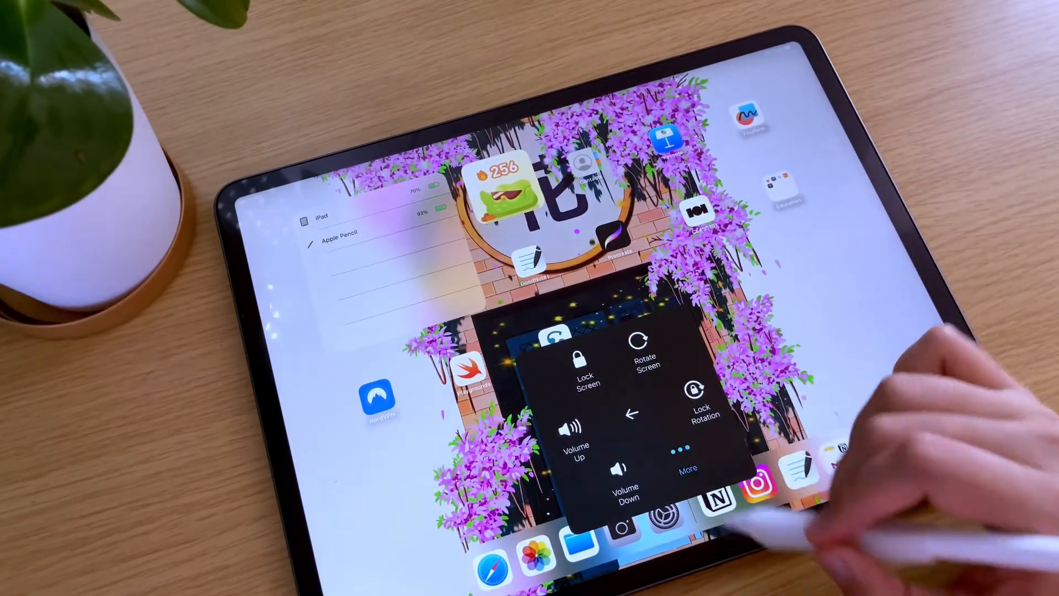
Step: Show the AssistiveTouch Device menu's second page with Screenshot, App Switcher, Restart and Dock
left_click(686, 467)
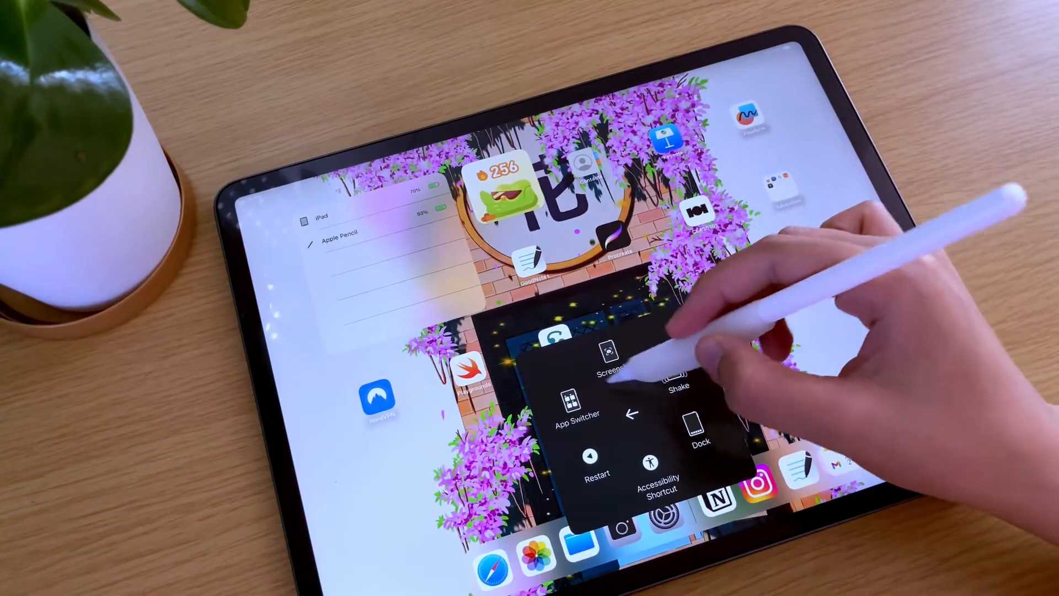